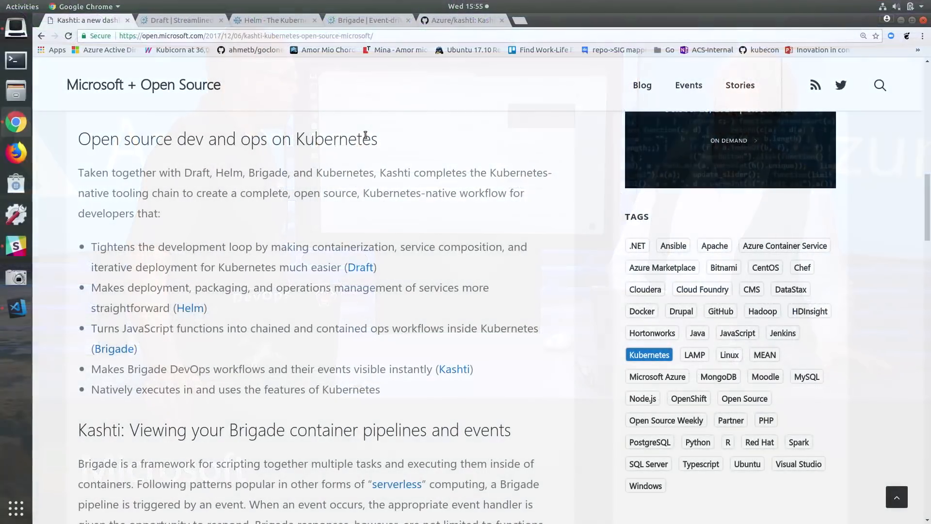
# Switch to the Helm homepage tab presenting the Kubernetes package manager.
pyautogui.click(270, 20)
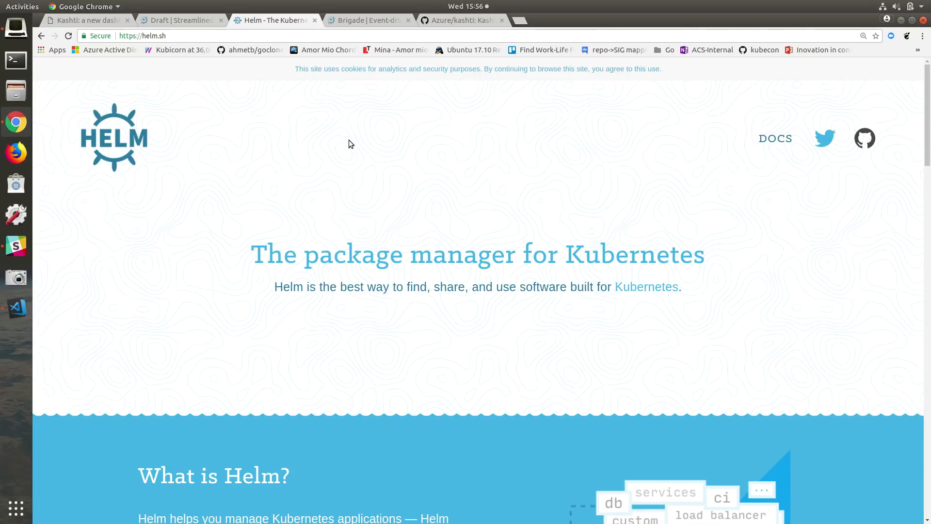
pyautogui.moveTo(584, 143)
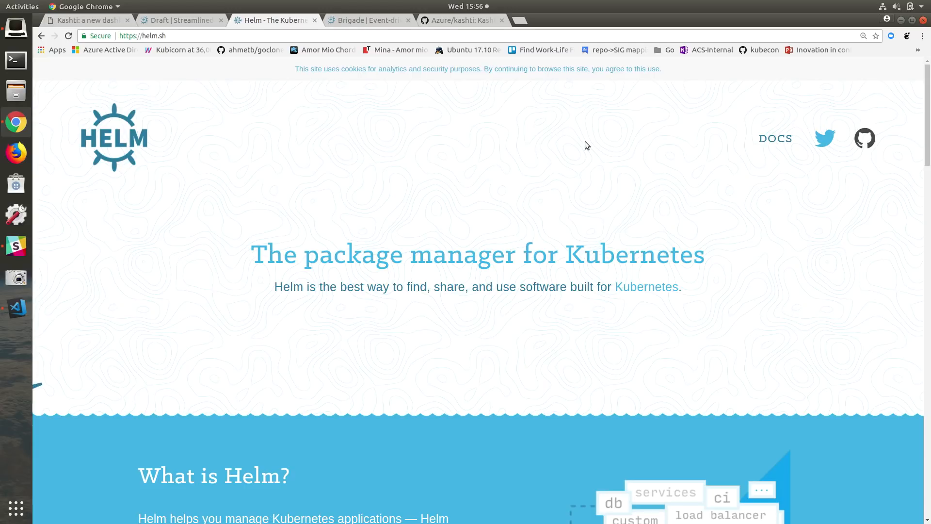
pyautogui.moveTo(864, 141)
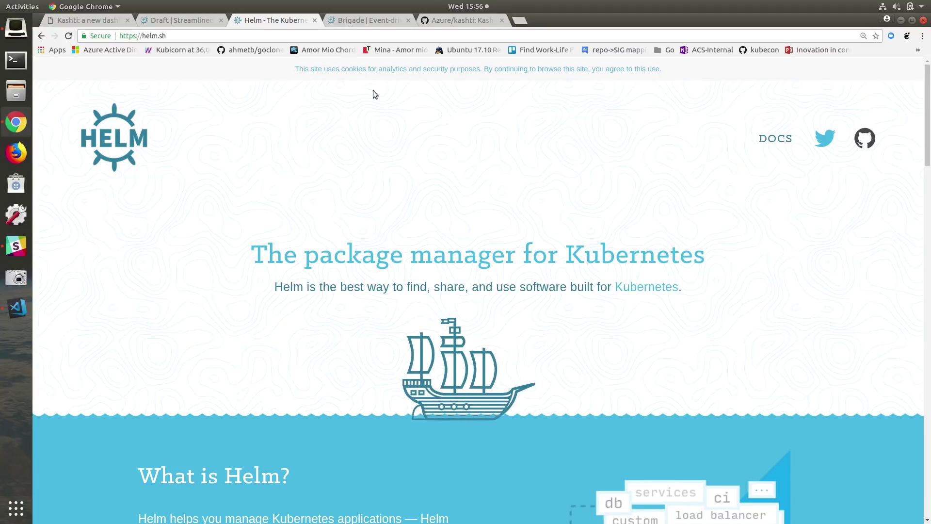
pyautogui.moveTo(369, 24)
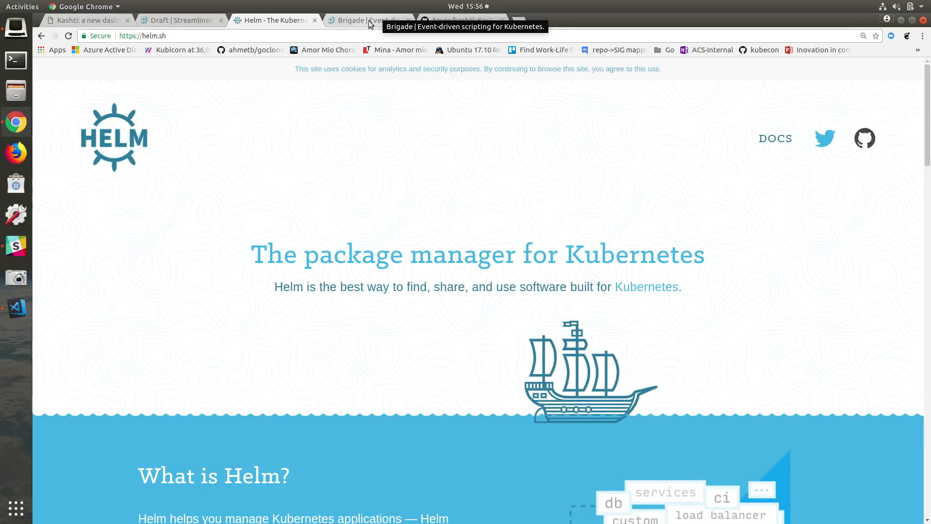
# View the Brigade homepage, then the Azure/kashti GitHub repository tab.
pyautogui.click(369, 20)
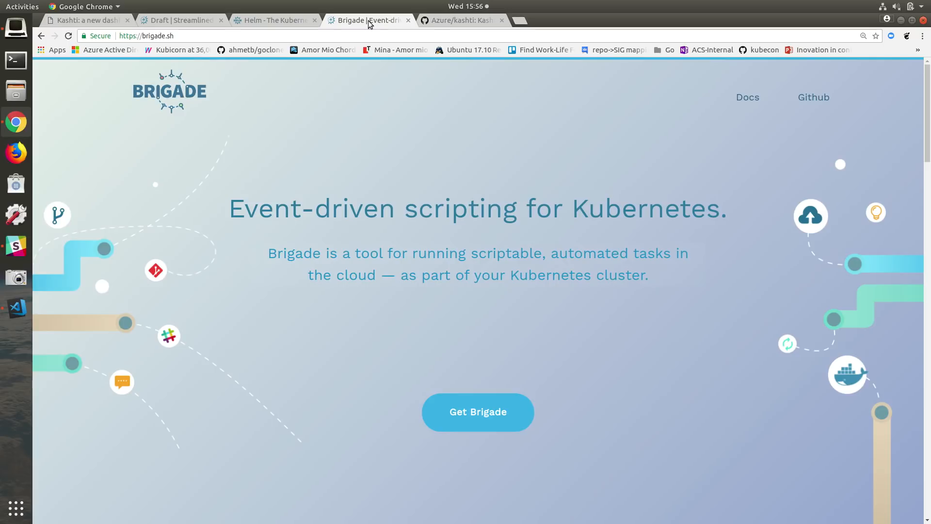
pyautogui.moveTo(471, 23)
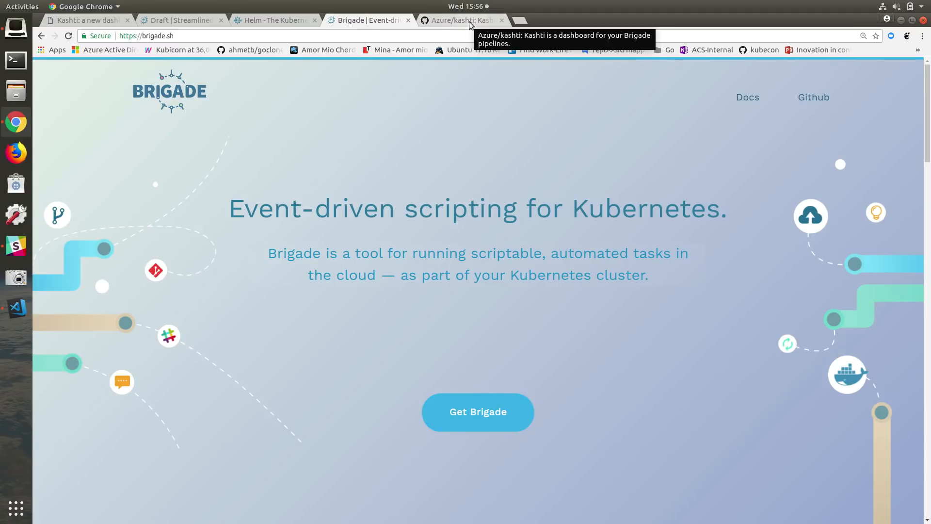
pyautogui.click(462, 20)
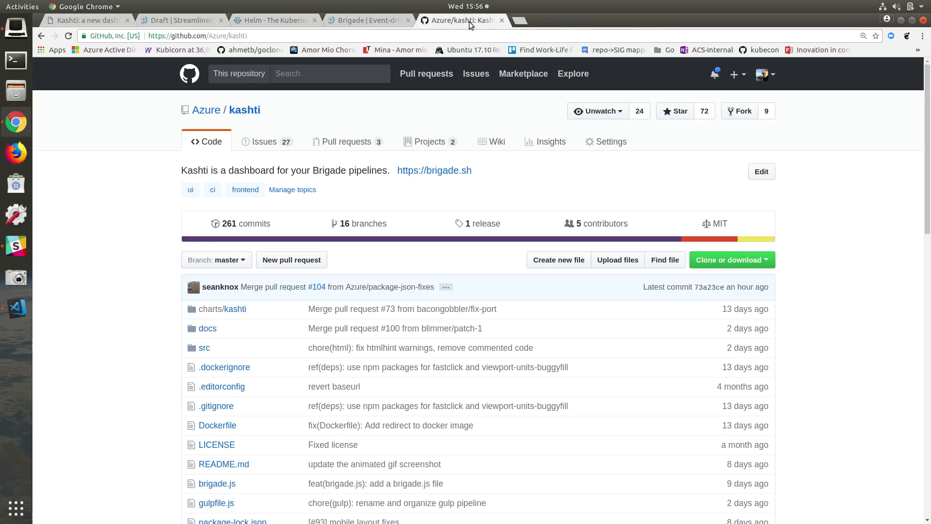